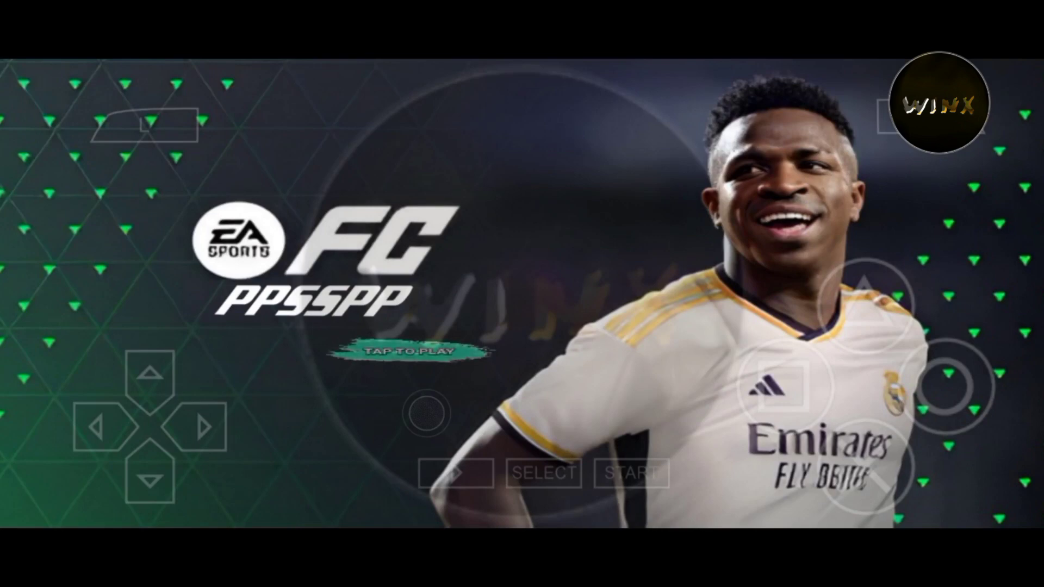
Tap through the FC 24 title screen to reach the main menu.
left_click(407, 352)
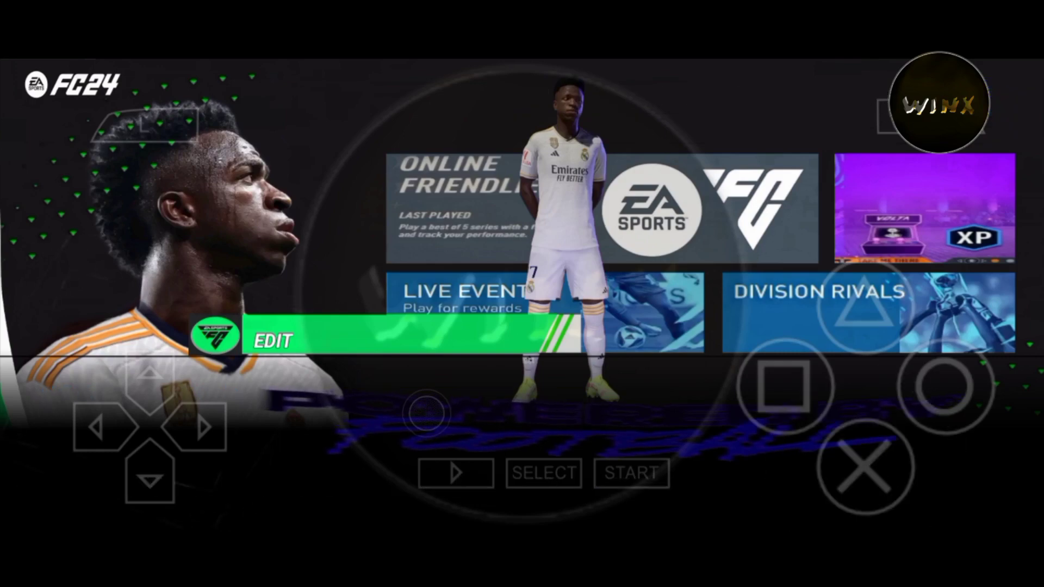
Enter Edit mode and open Edit Cleats to preview the Type 3 boot.
left_click(273, 339)
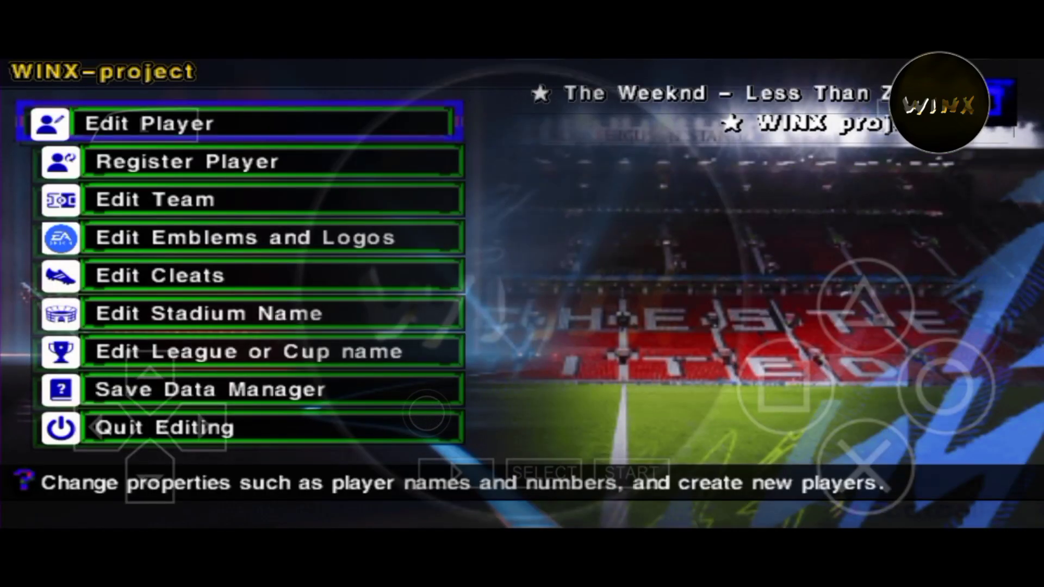
left_click(160, 275)
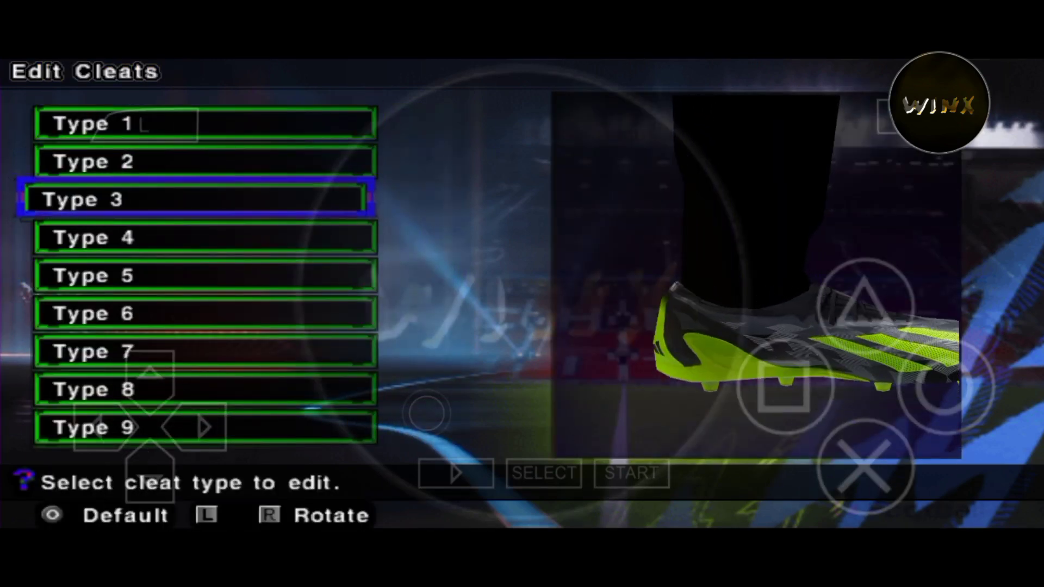
Rotate the Type 3 boot preview, then move down to the Type 4 boot.
key("R")
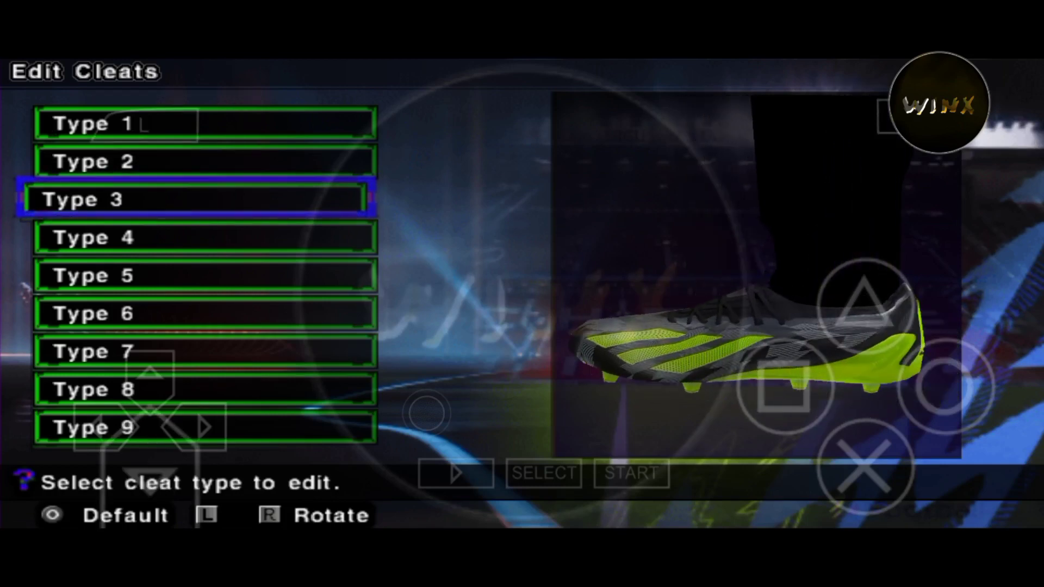
key("down")
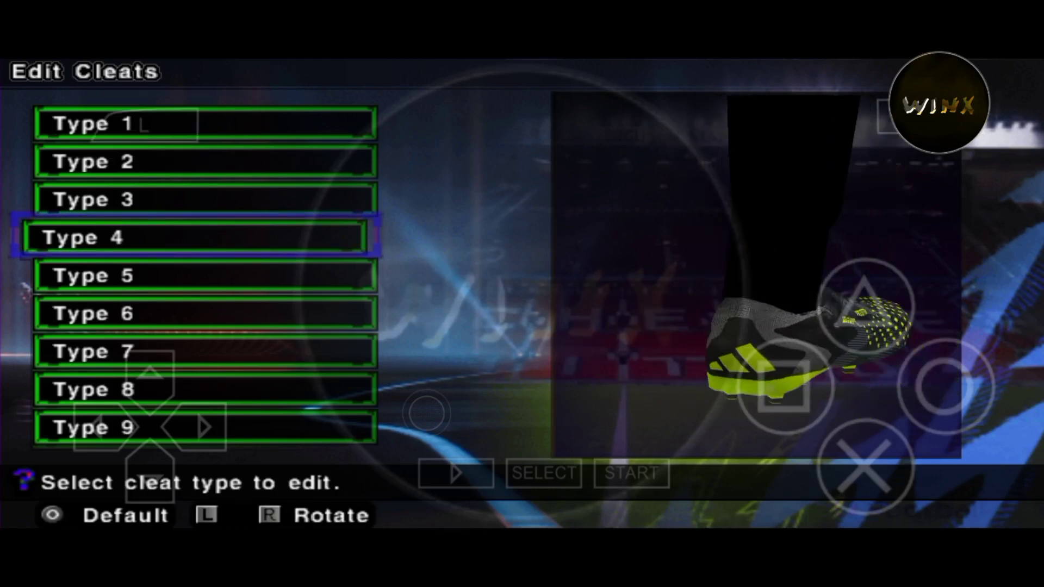
Advance to the Type 8 boot and rotate its preview.
key("r")
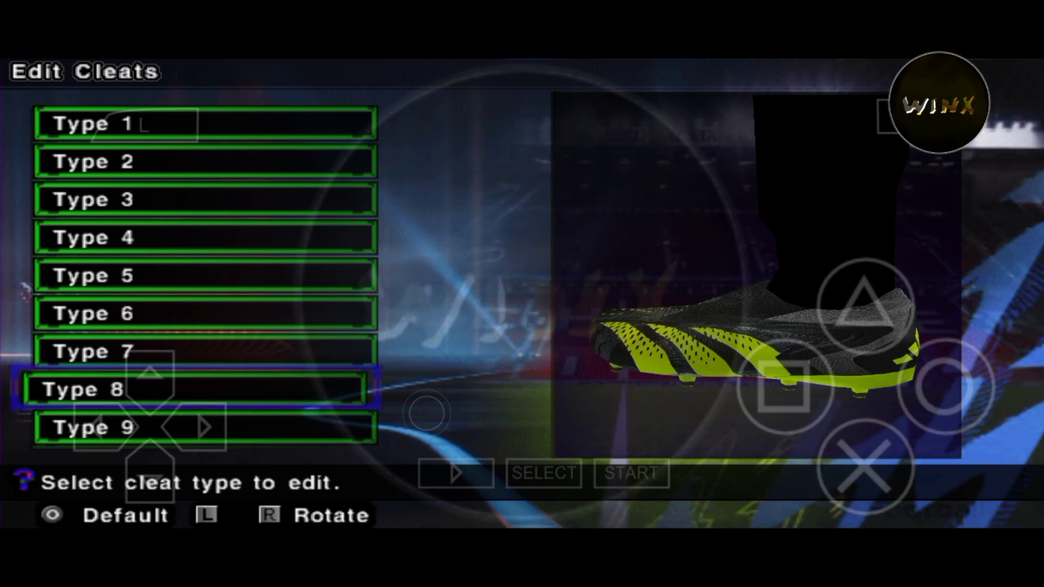
key("R")
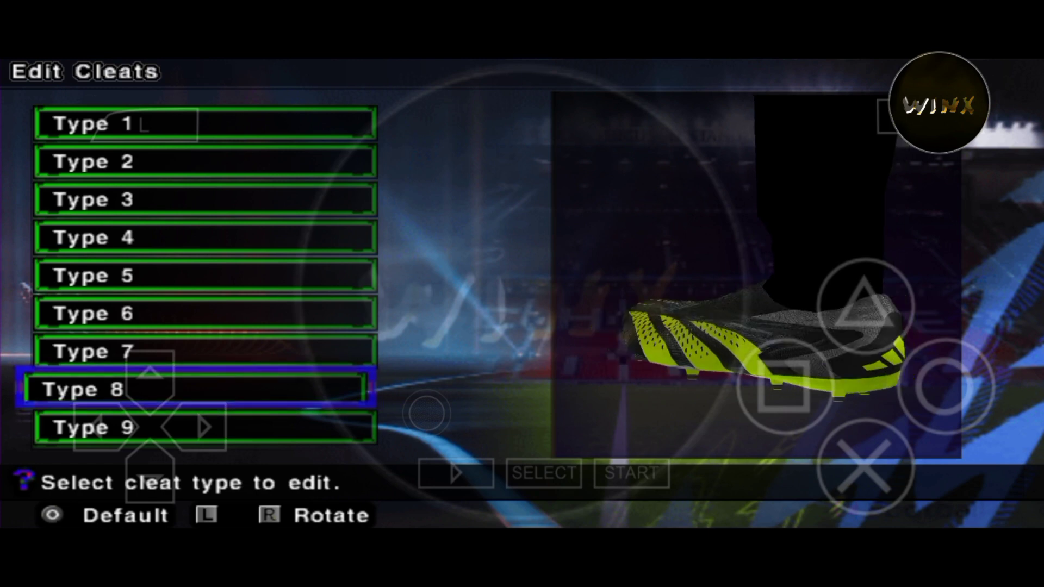